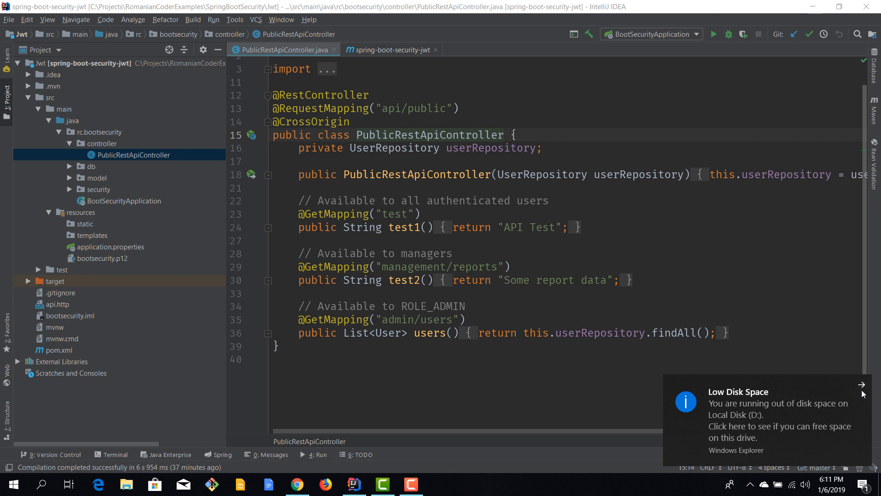
Step: Dismiss the low disk space notice and inspect test1 and the management/reports mapping
{"action": "left_click", "coordinate": [861, 385]}
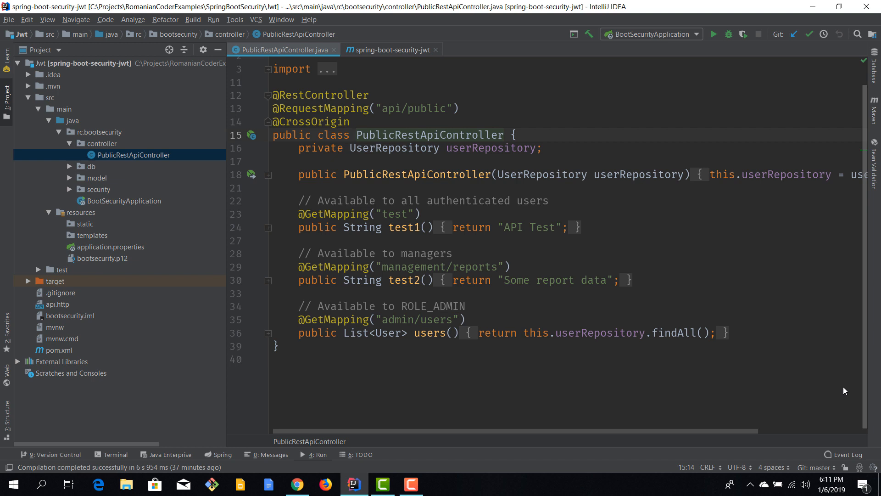
{"action": "mouse_move", "coordinate": [467, 223]}
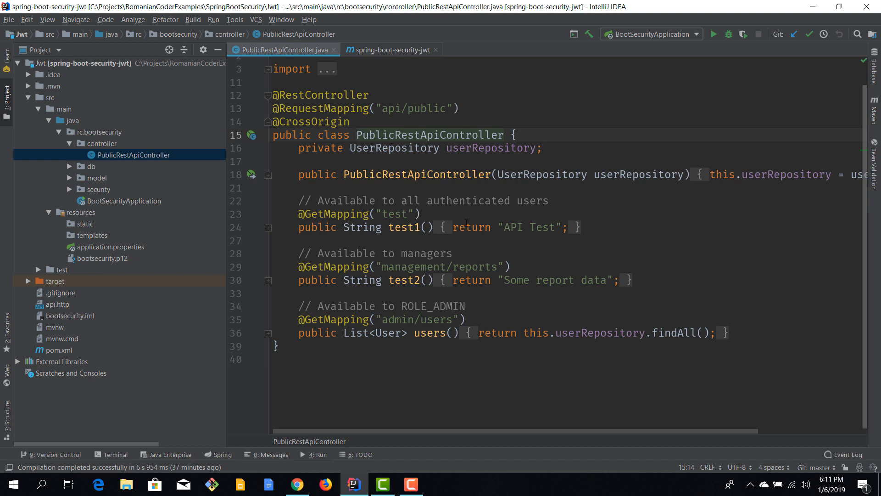
{"action": "left_click", "coordinate": [406, 227]}
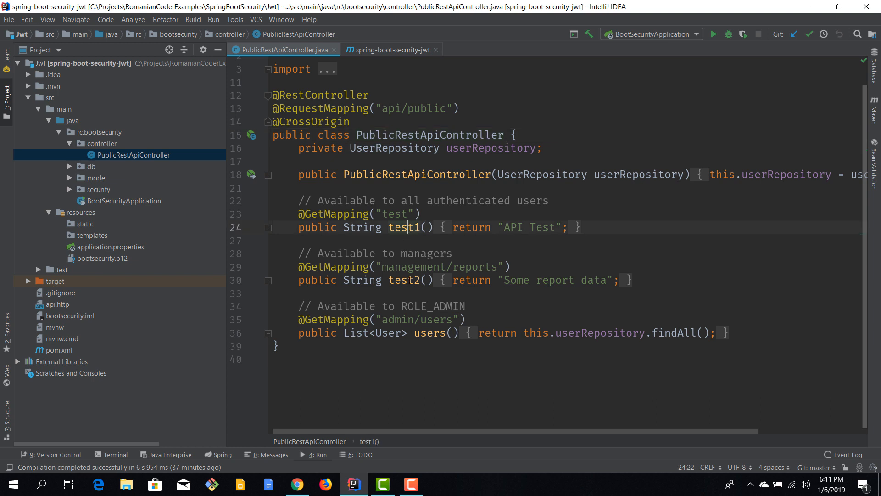
{"action": "double_click", "coordinate": [403, 280]}
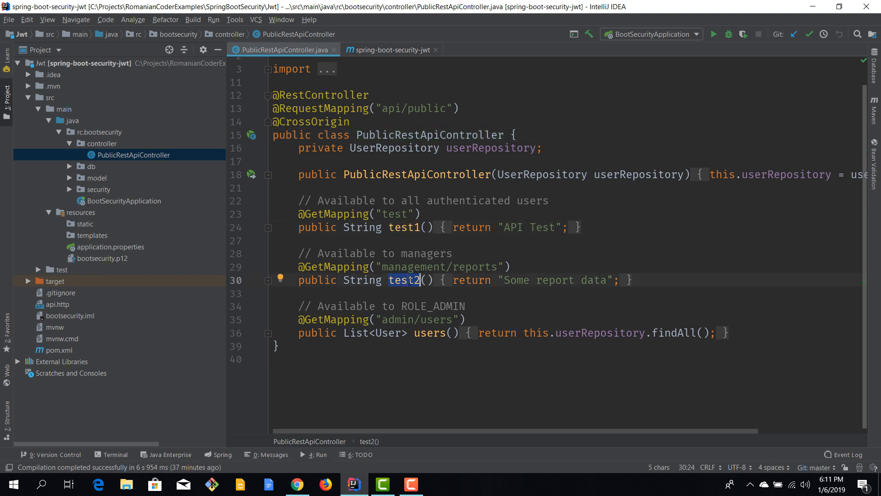
{"action": "scroll", "scroll_direction": "up", "scroll_amount": 3}
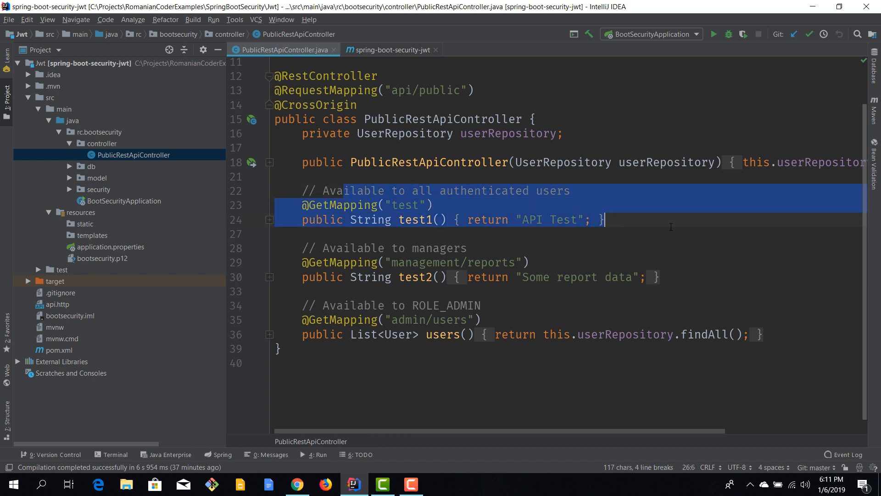
{"action": "left_click", "coordinate": [275, 234]}
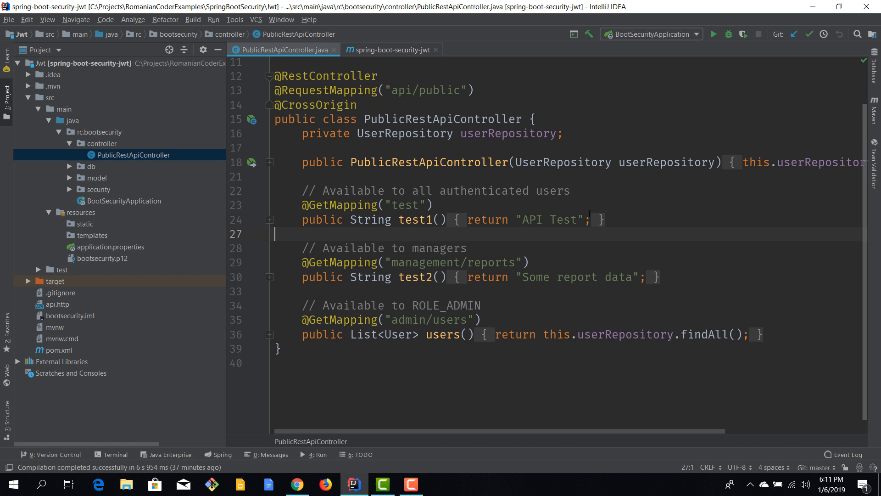
{"action": "double_click", "coordinate": [452, 263]}
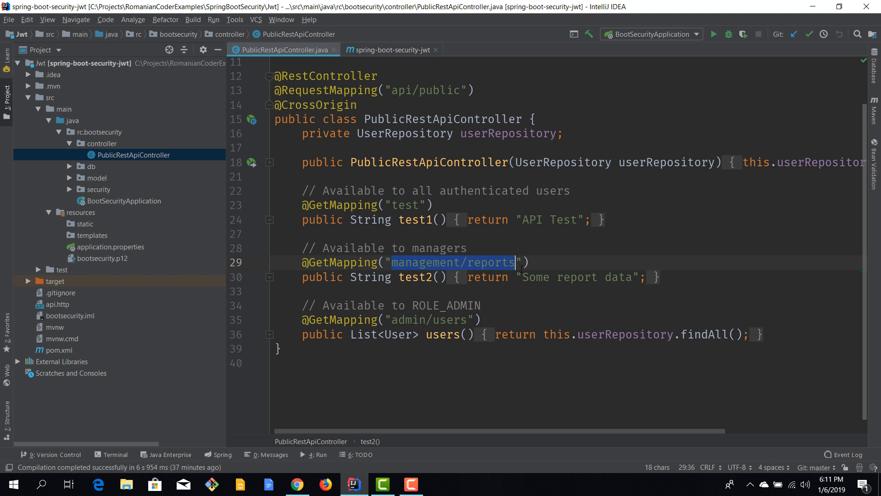
Step: Rename test2 to 'reports' via completion, then select findAll in the users method
{"action": "double_click", "coordinate": [416, 278]}
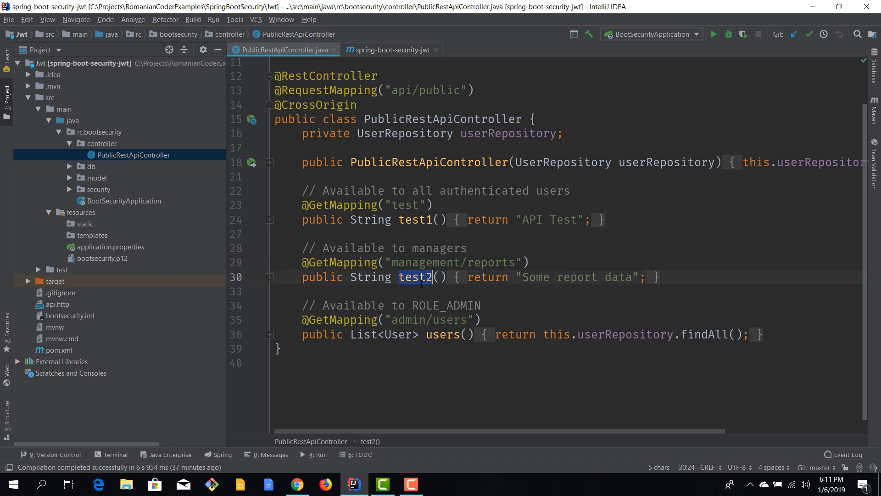
{"action": "type", "text": "repor"}
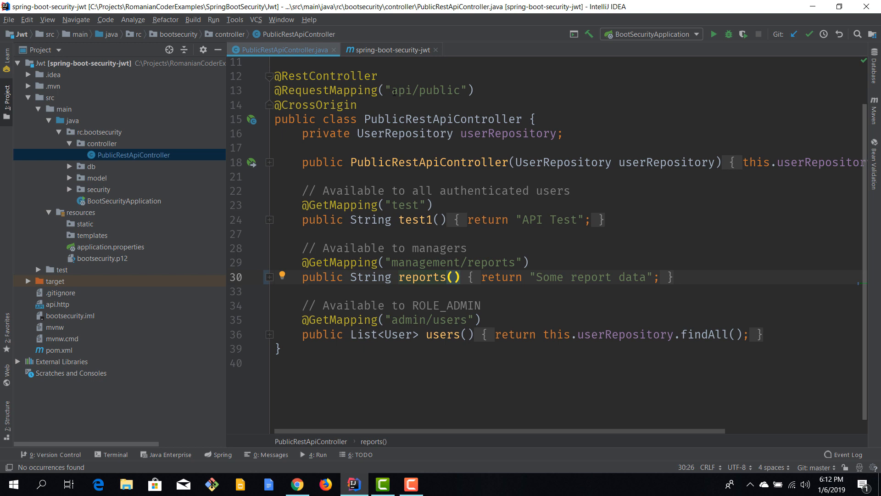
{"action": "left_click", "coordinate": [613, 334]}
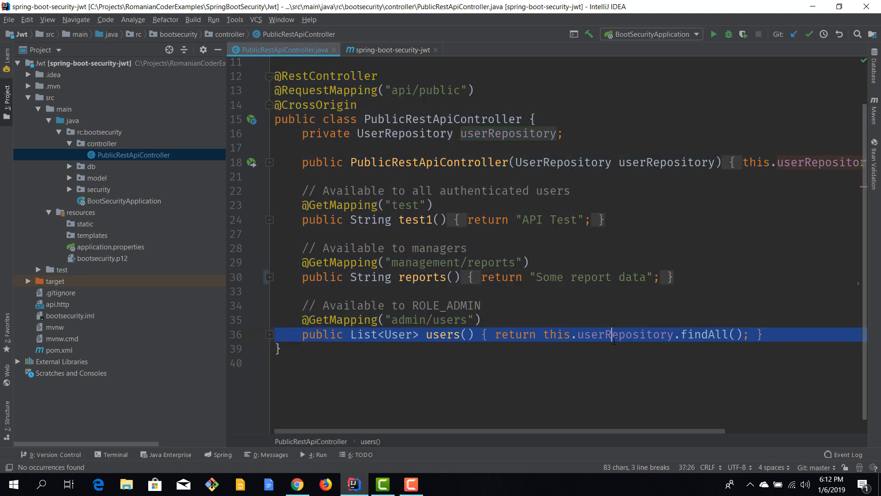
{"action": "double_click", "coordinate": [704, 335]}
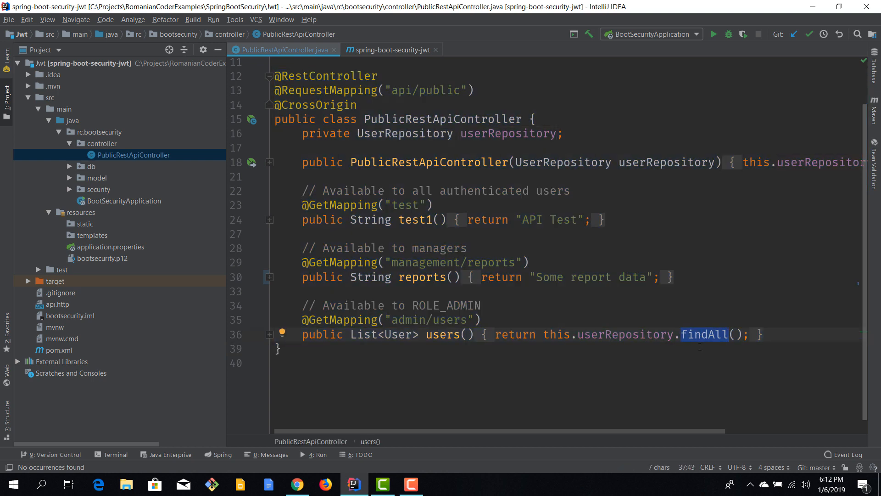
{"action": "mouse_move", "coordinate": [726, 311]}
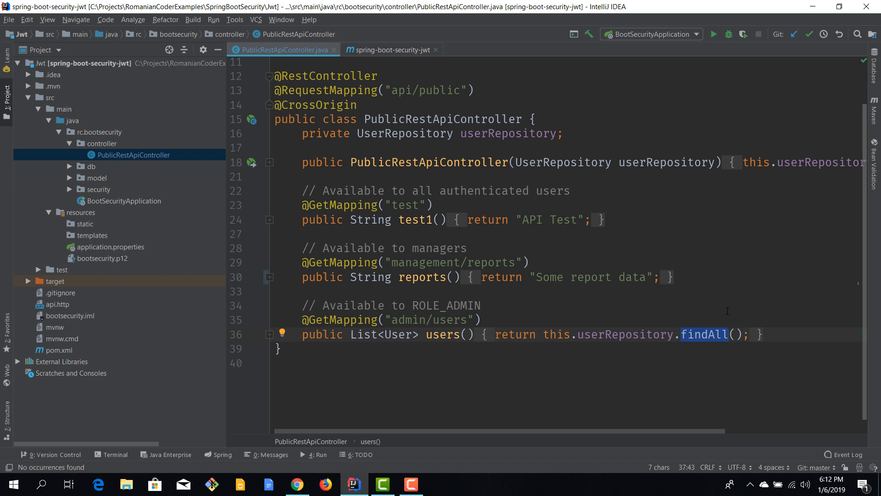
{"action": "left_click", "coordinate": [378, 75]}
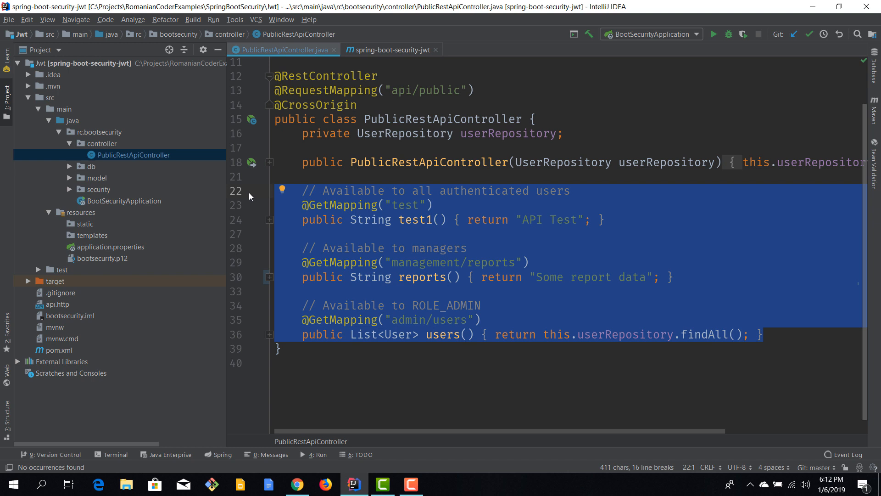
{"action": "mouse_move", "coordinate": [307, 144]}
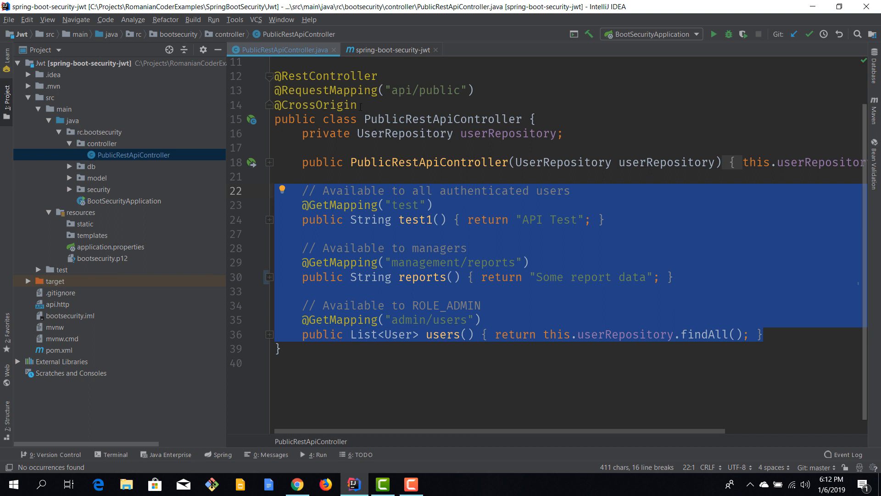
{"action": "mouse_move", "coordinate": [394, 237]}
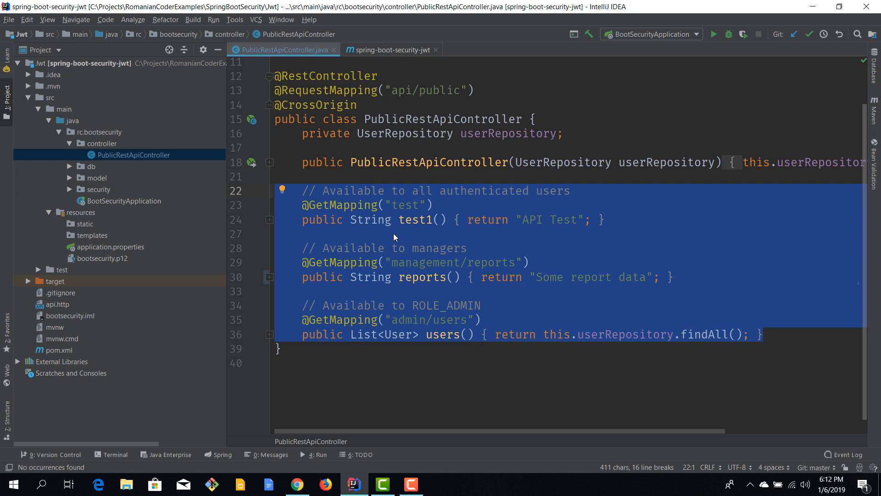
{"action": "mouse_move", "coordinate": [415, 197]}
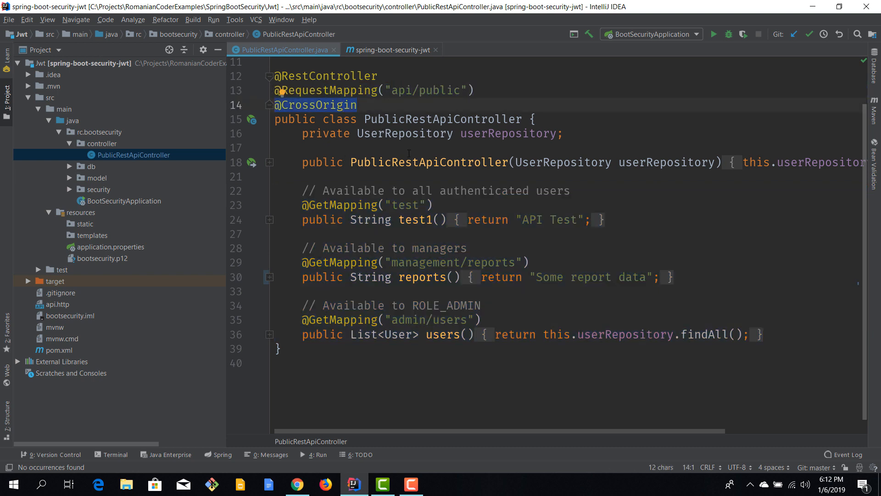
Step: Open the security, model and db classes from the Project tree, ending on DbInit
{"action": "left_click", "coordinate": [364, 105]}
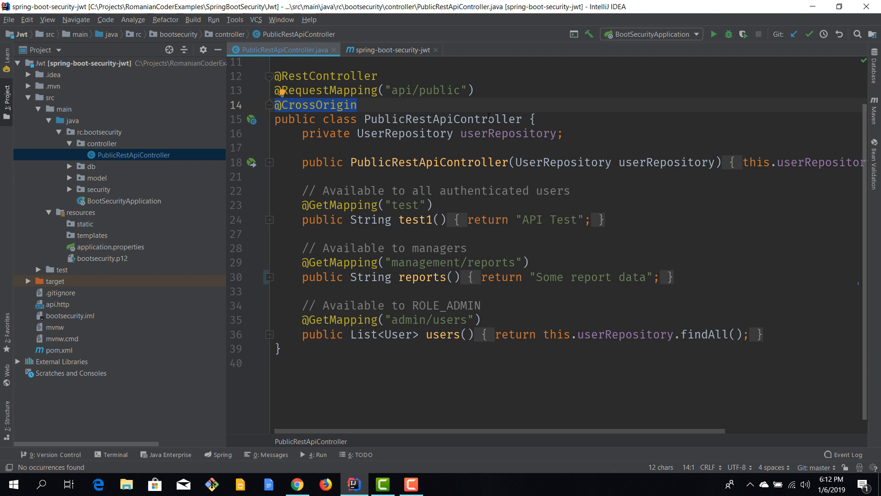
{"action": "scroll", "scroll_direction": "up", "scroll_amount": 3}
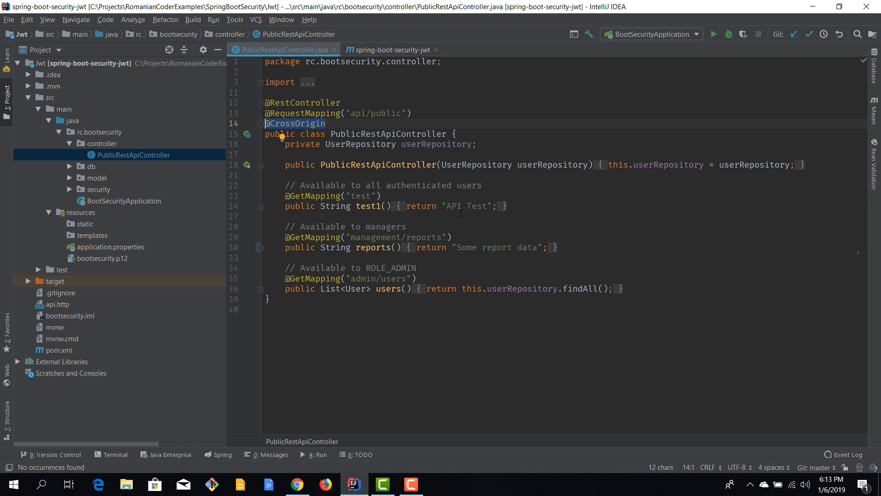
{"action": "left_click", "coordinate": [70, 166]}
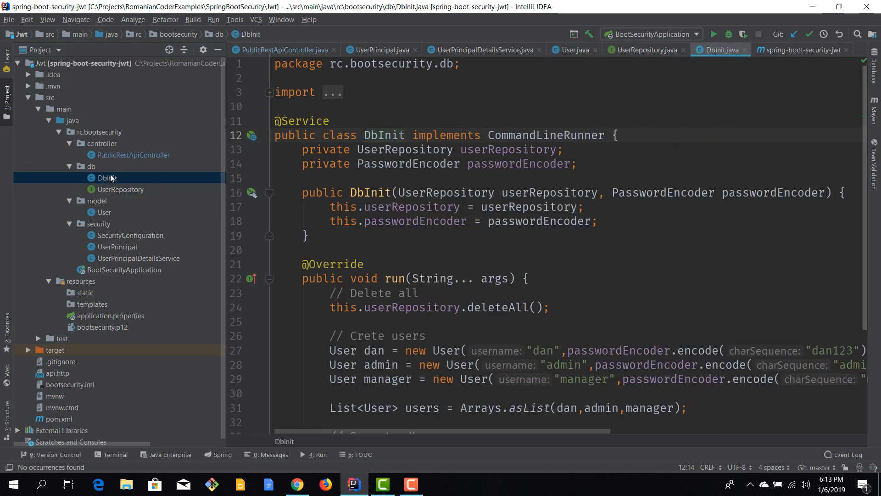
{"action": "mouse_move", "coordinate": [148, 211]}
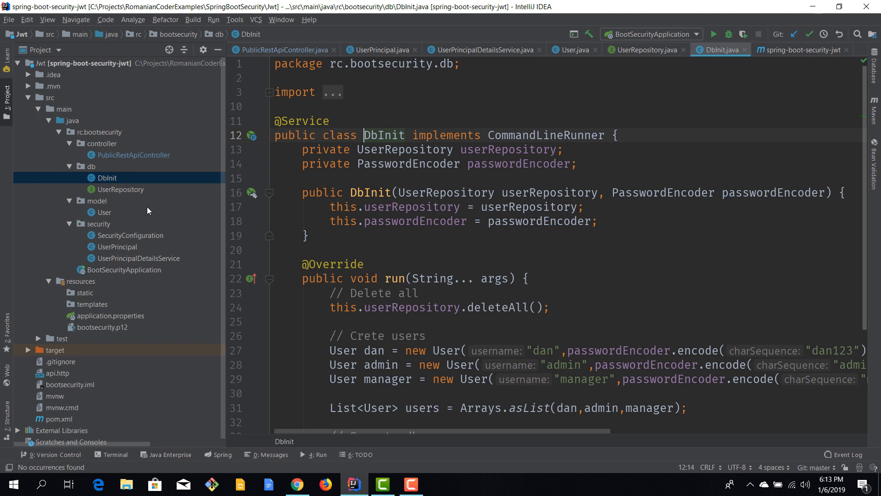
{"action": "mouse_move", "coordinate": [131, 261]}
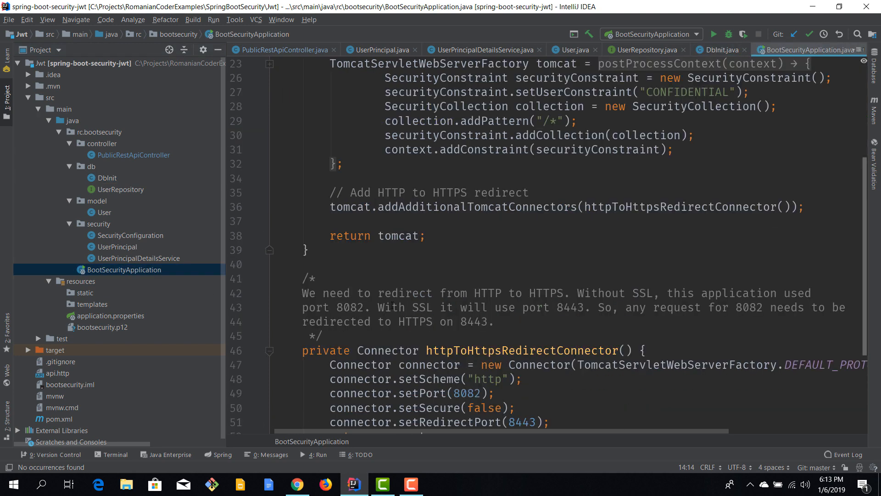
Step: Reopen PublicRestApiController from the Project tree and start the BootSecurityApplication build
{"action": "scroll", "scroll_direction": "up", "scroll_amount": 3}
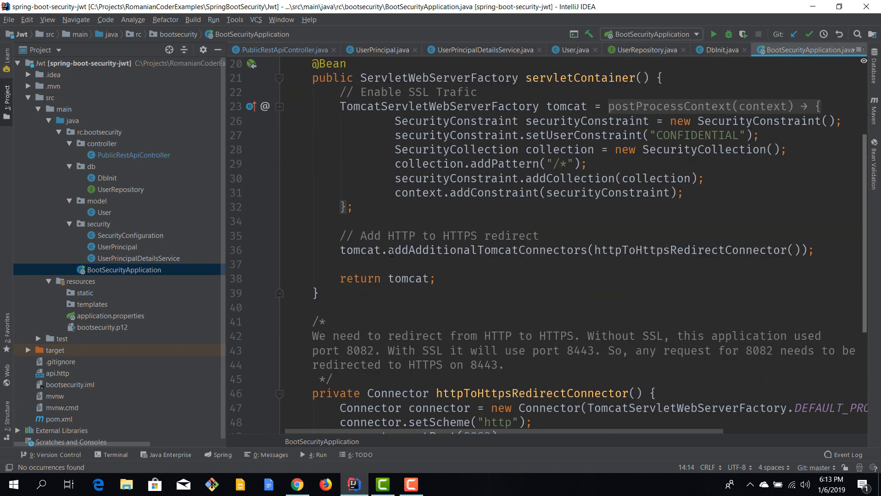
{"action": "scroll", "scroll_direction": "up", "scroll_amount": 3}
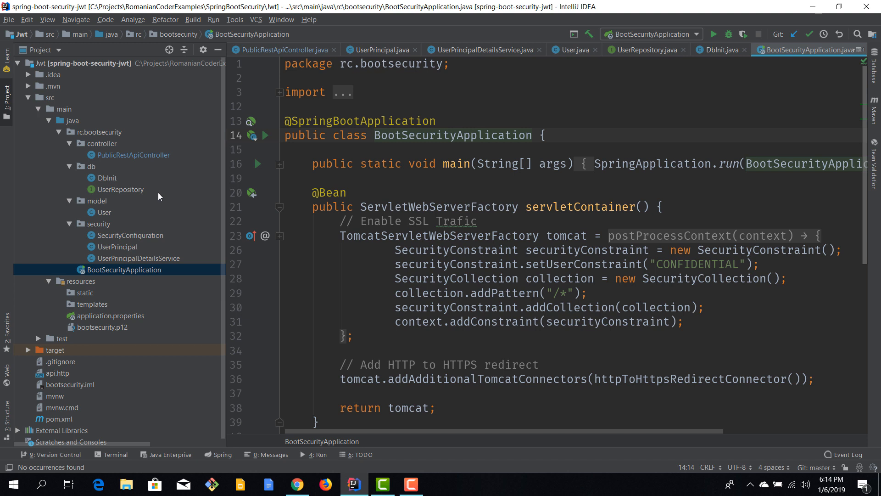
{"action": "mouse_move", "coordinate": [149, 157]}
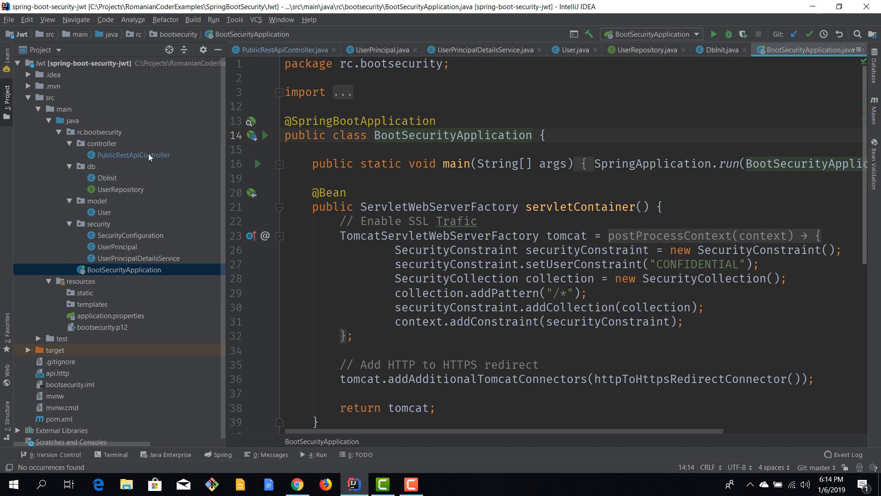
{"action": "mouse_move", "coordinate": [122, 293]}
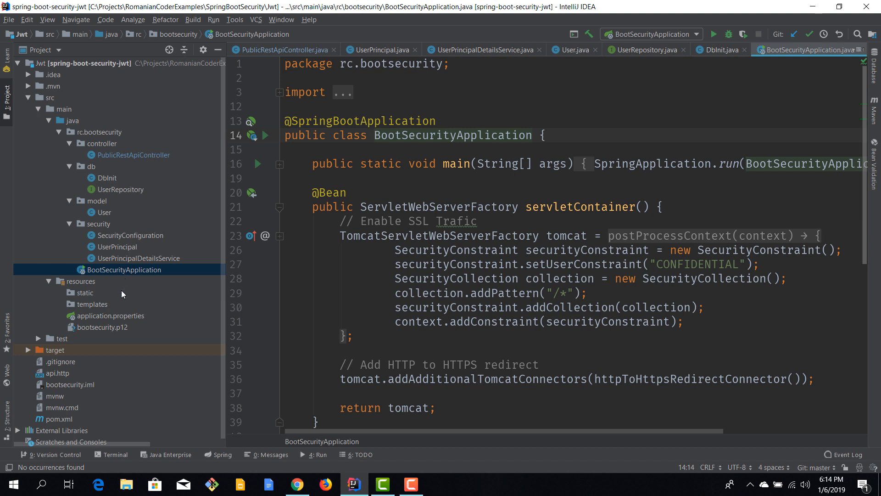
{"action": "left_click", "coordinate": [133, 154]}
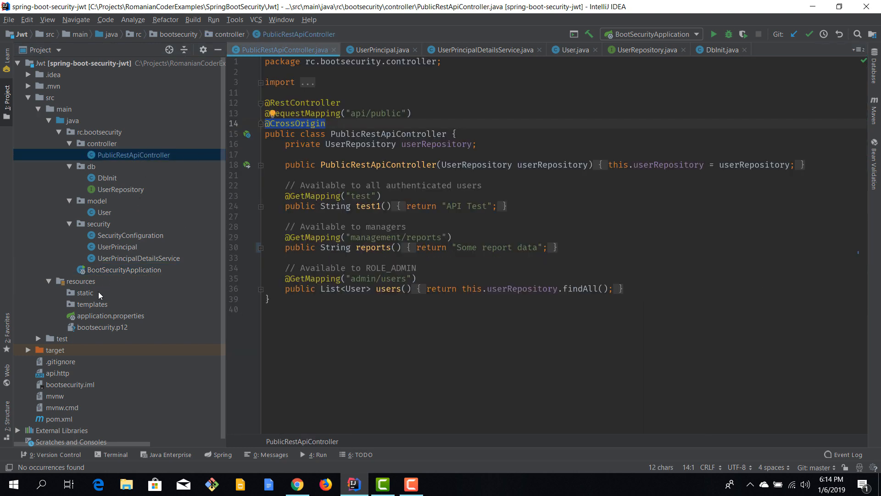
{"action": "left_click", "coordinate": [94, 304]}
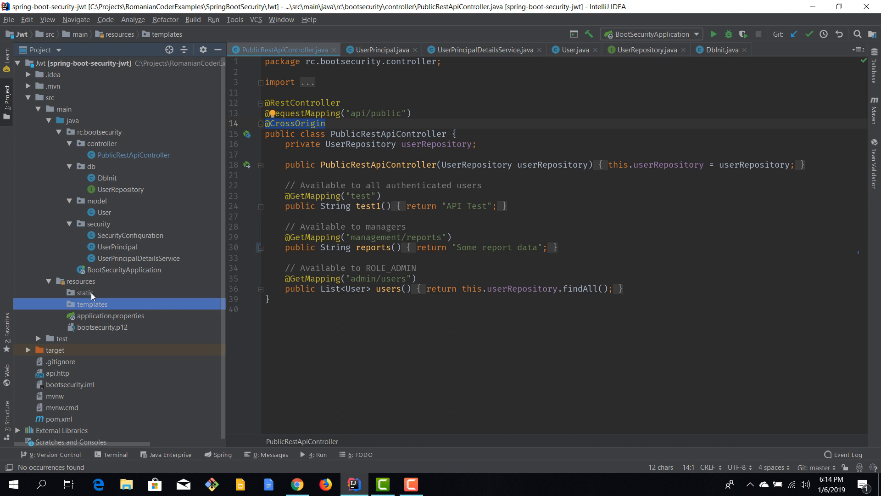
{"action": "mouse_move", "coordinate": [71, 302]}
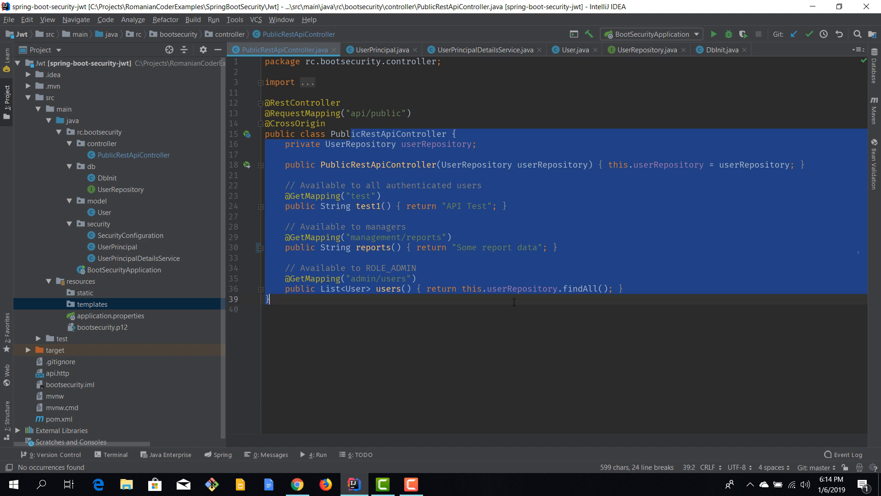
{"action": "left_click", "coordinate": [270, 309]}
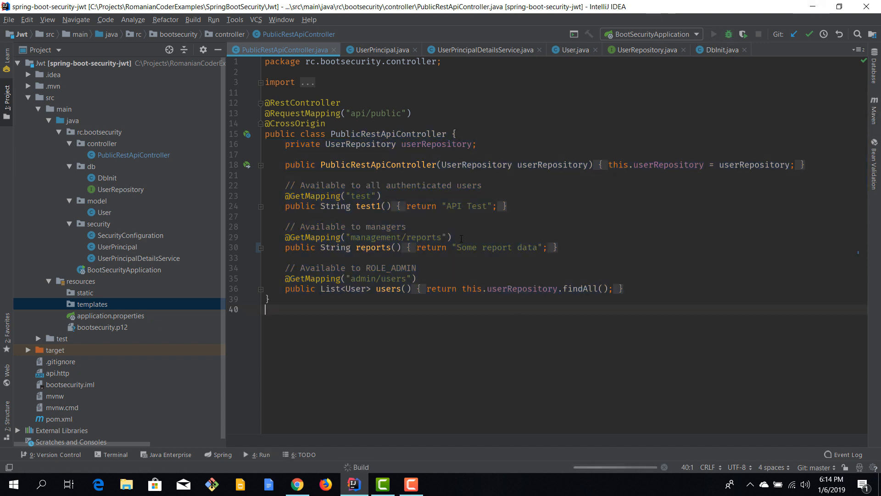
{"action": "mouse_move", "coordinate": [115, 264]}
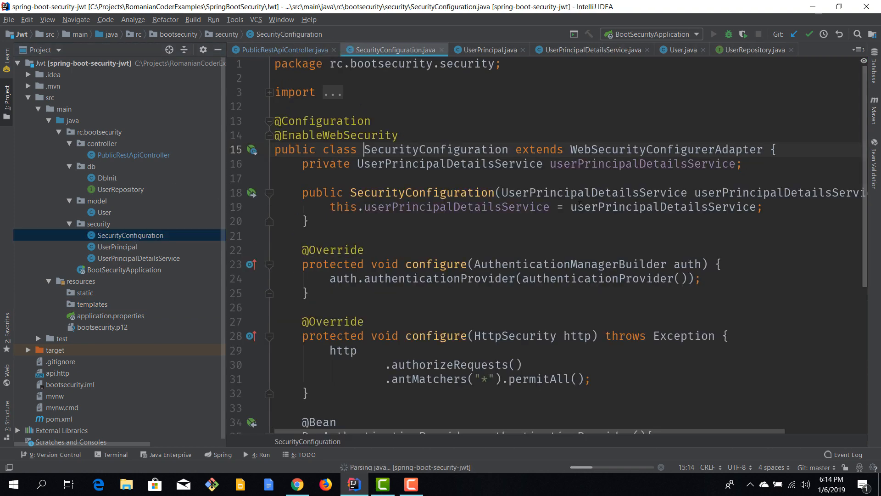
Step: Review SecurityConfiguration's permitAll setup while Tomcat starts on ports 8443 and 8082
{"action": "scroll", "scroll_direction": "down", "scroll_amount": 3}
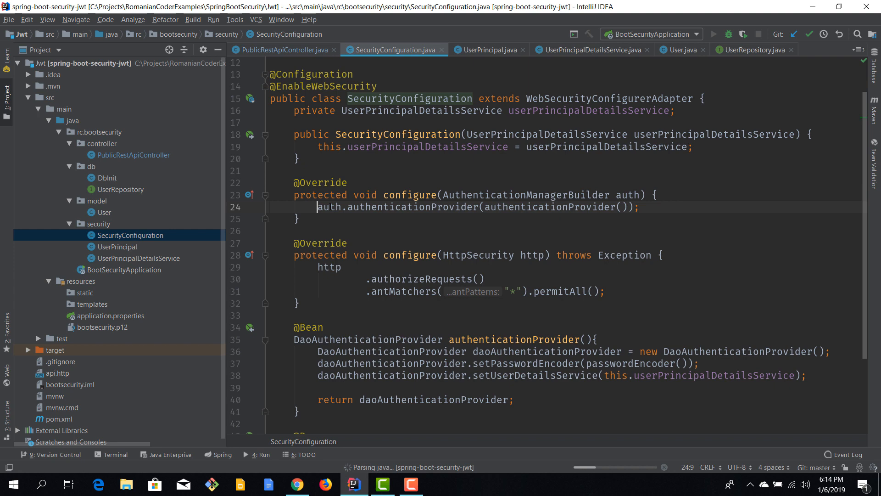
{"action": "triple_click", "coordinate": [478, 207]}
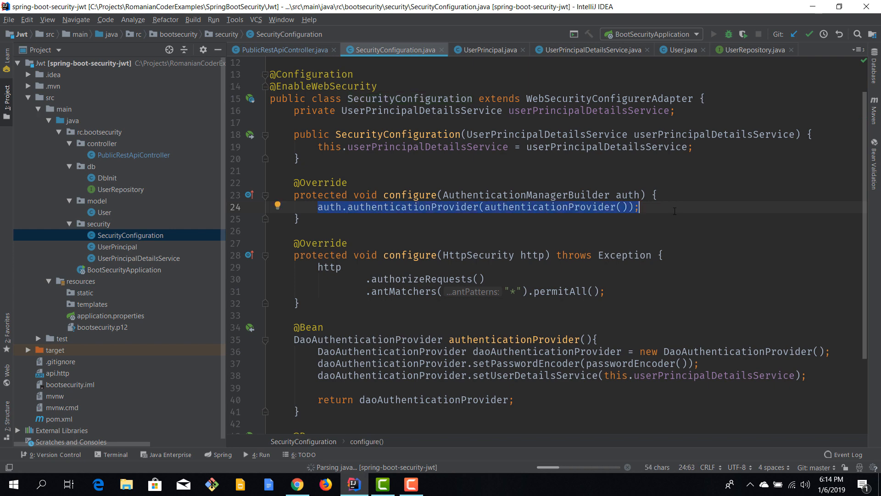
{"action": "left_click", "coordinate": [713, 34]}
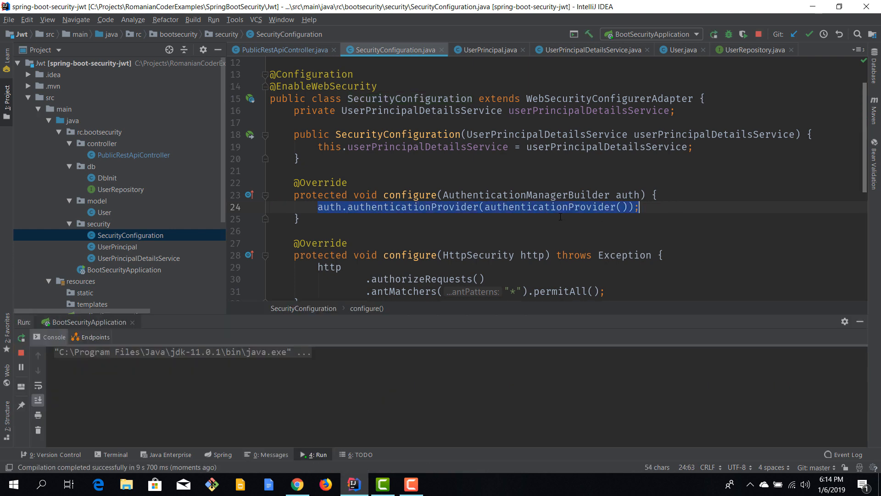
{"action": "scroll", "scroll_direction": "down", "scroll_amount": 3}
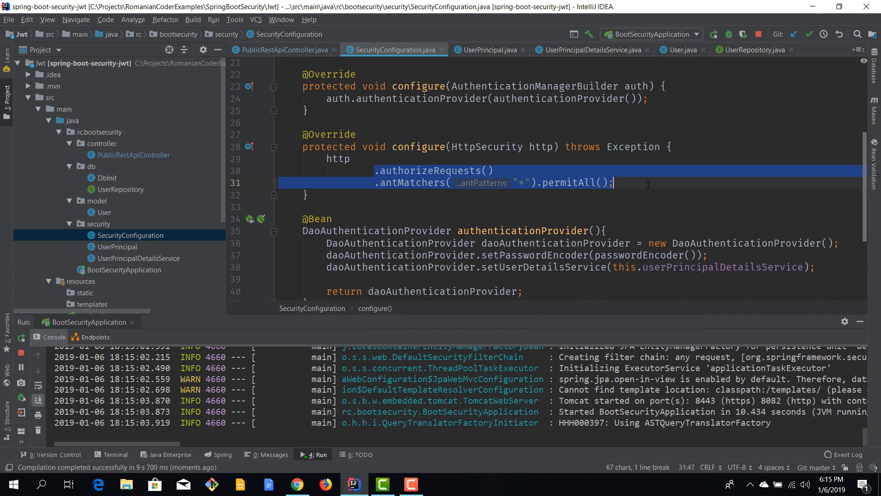
{"action": "mouse_move", "coordinate": [682, 208]}
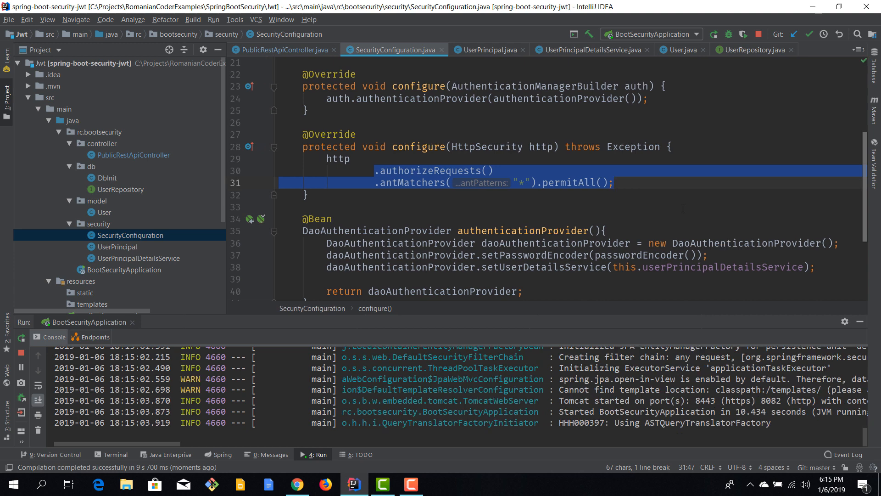
{"action": "scroll", "scroll_direction": "up", "scroll_amount": 3}
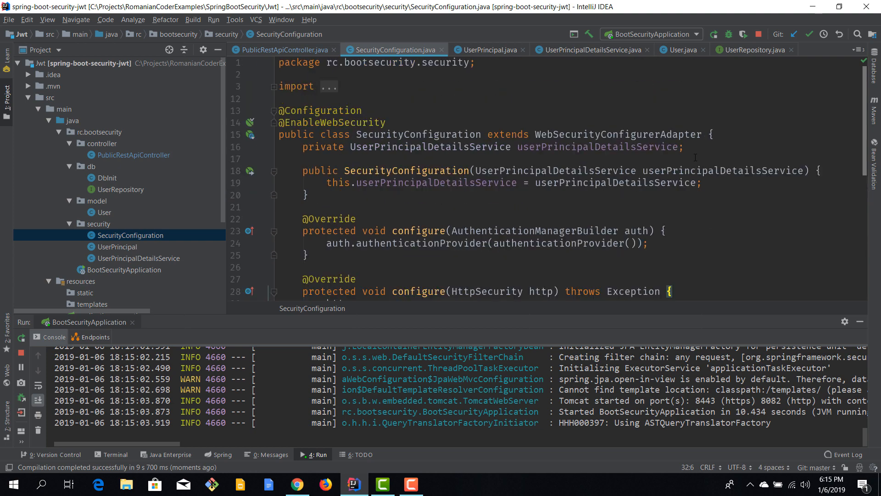
{"action": "right_click", "coordinate": [326, 484]}
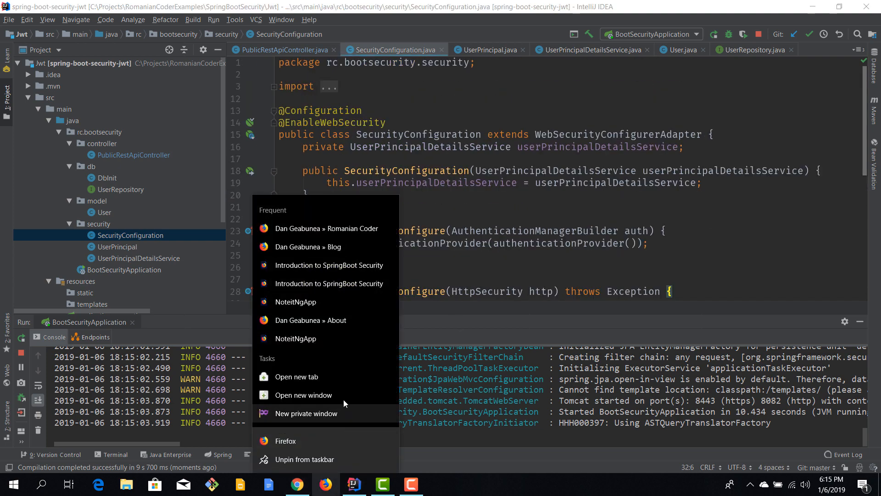
Step: Load localhost:8443 and /api/public/admin/users in a private Firefox window, listing dan, admin, manager
{"action": "left_click", "coordinate": [306, 414]}
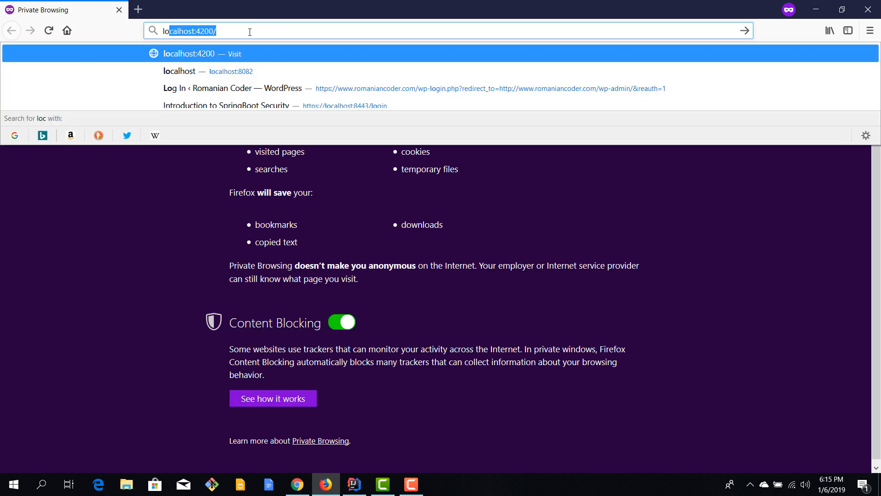
{"action": "type", "text": "localhost:"}
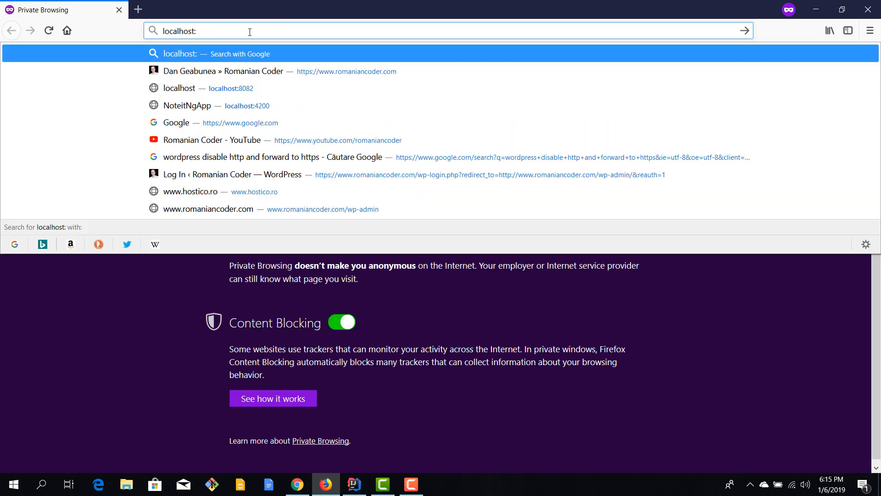
{"action": "key", "text": "Return"}
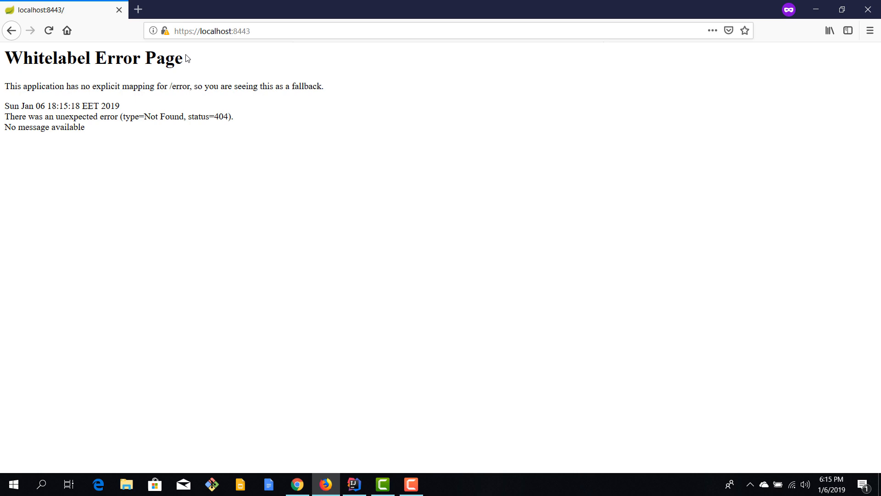
{"action": "mouse_move", "coordinate": [218, 68]}
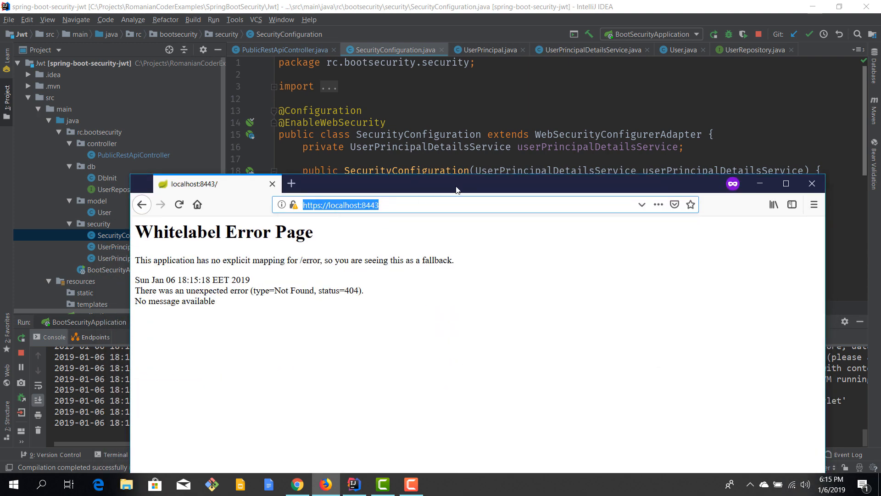
{"action": "left_click", "coordinate": [785, 184]}
{"action": "type", "text": "/api/public/admin/users"}
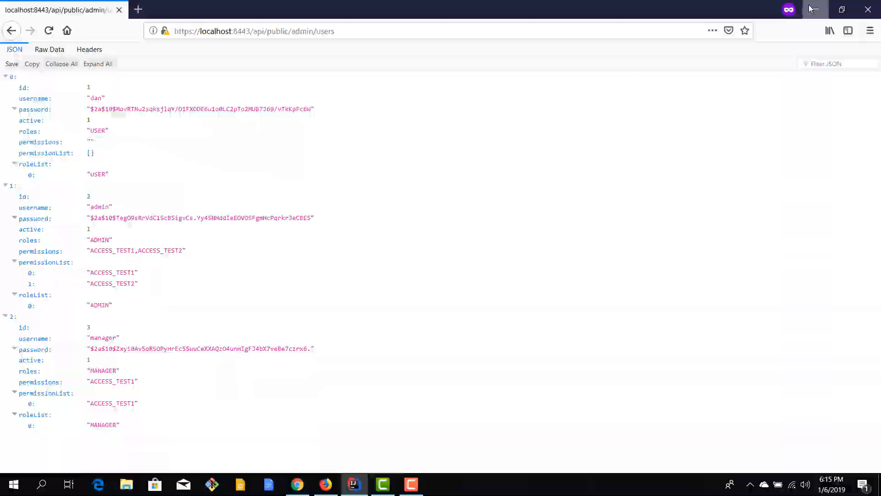
{"action": "left_click", "coordinate": [353, 484]}
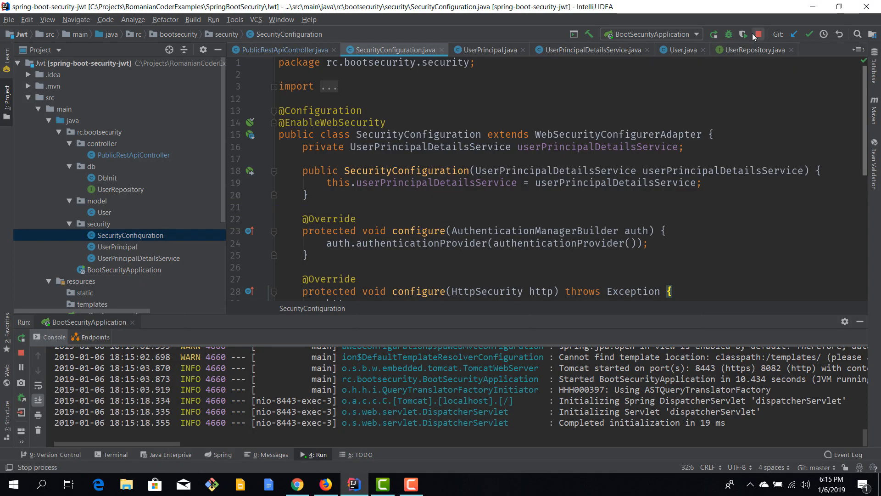
Step: Stop BootSecurityApplication and open pom.xml from the Project tree
{"action": "left_click", "coordinate": [757, 35]}
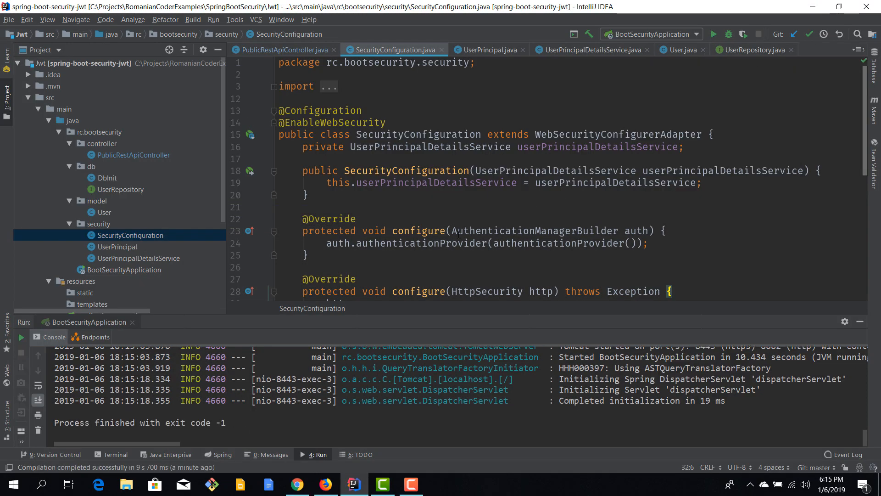
{"action": "scroll", "scroll_direction": "down", "scroll_amount": 3}
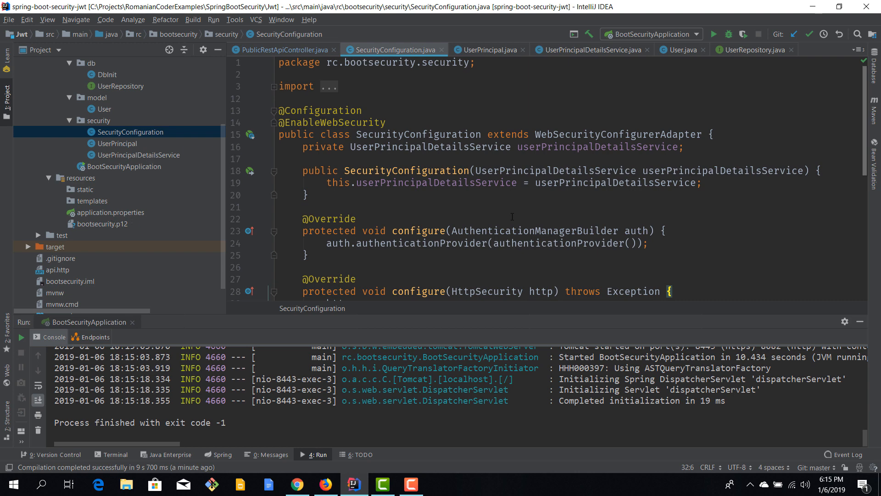
{"action": "scroll", "scroll_direction": "down", "scroll_amount": 3}
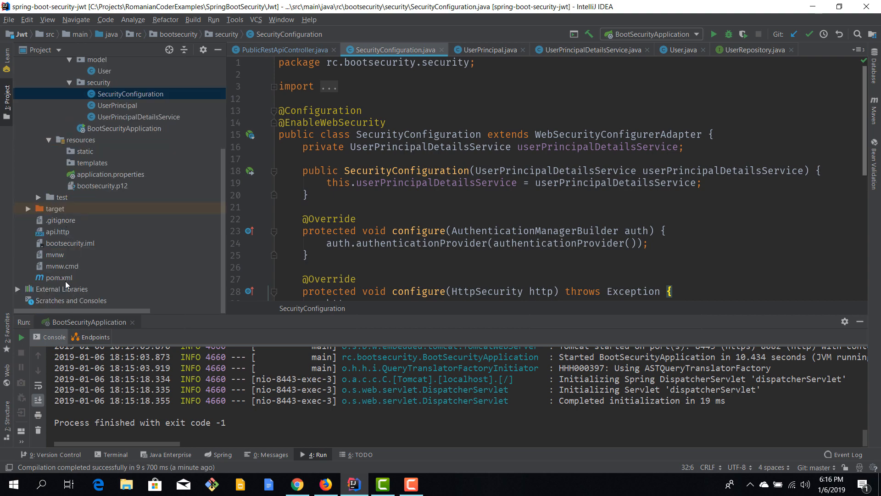
{"action": "double_click", "coordinate": [58, 278]}
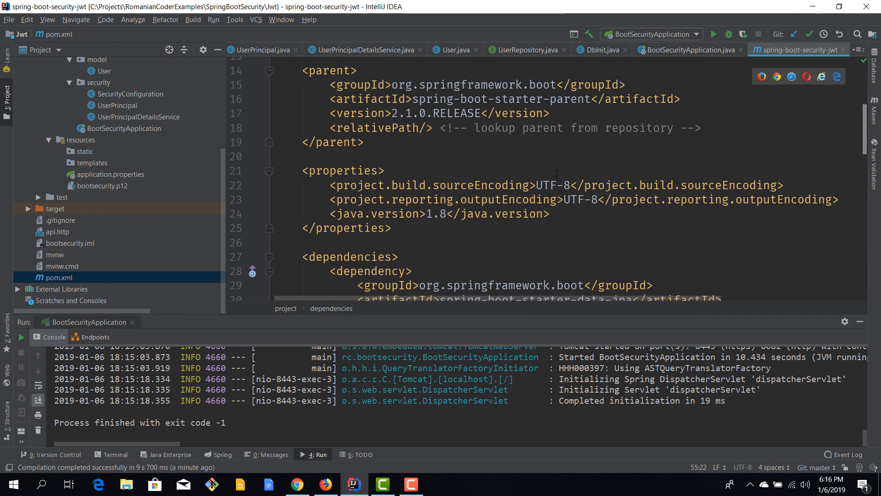
Step: Scroll through pom.xml dependencies around spring-boot-starter-security and com.auth0 java-jwt
{"action": "scroll", "scroll_direction": "down", "scroll_amount": 3}
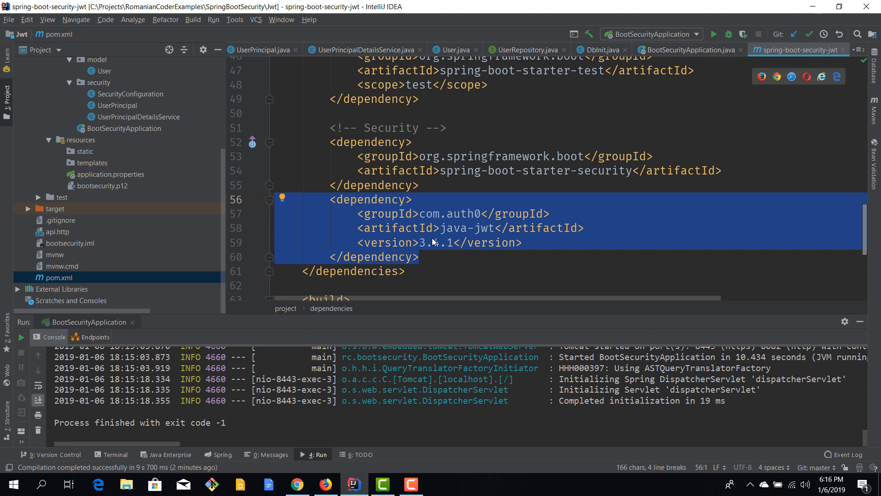
{"action": "scroll", "scroll_direction": "up", "scroll_amount": 3}
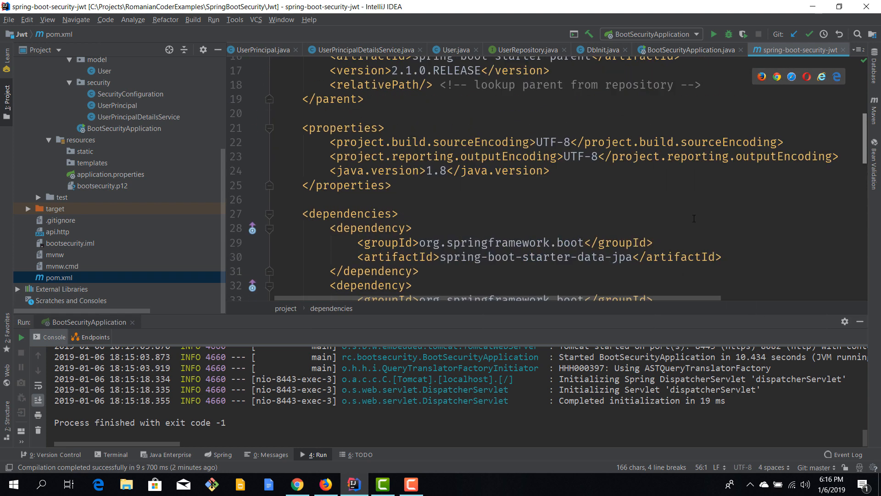